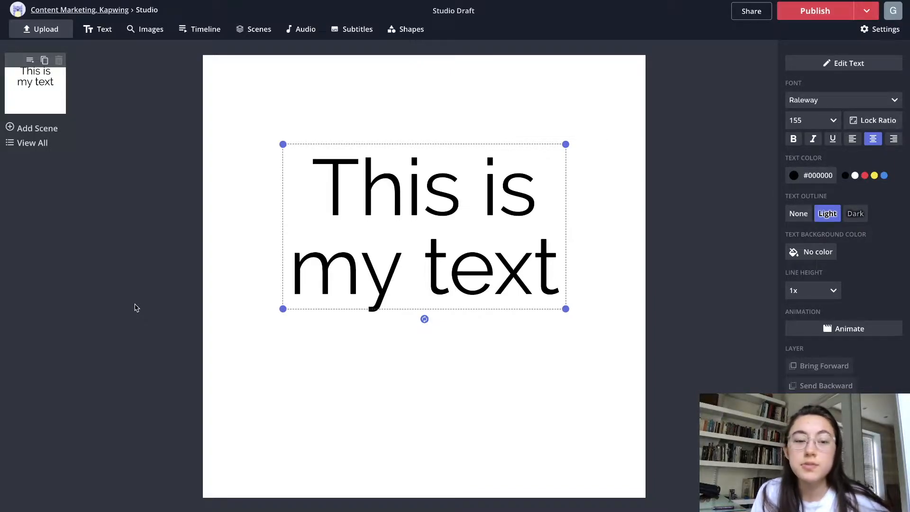
pyautogui.moveTo(699, 243)
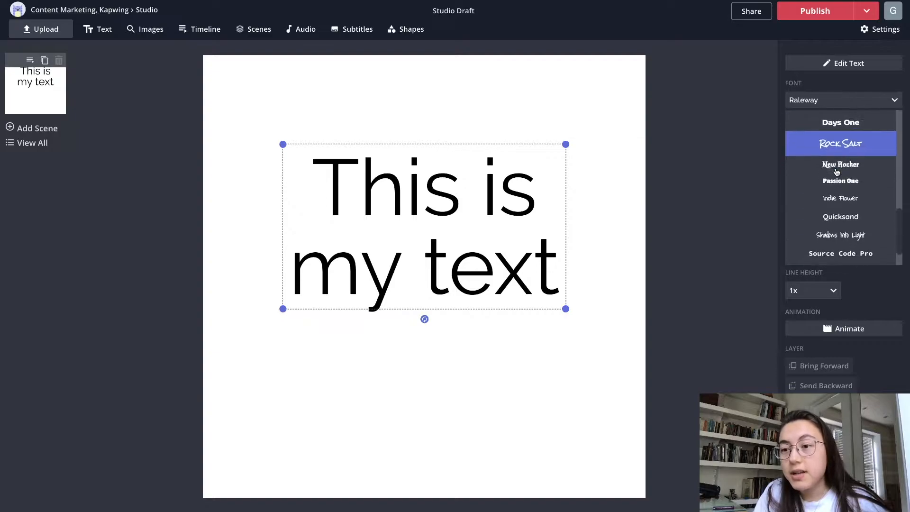
# - Scroll through the font list for the 'This is my text' box, currently in Raleway
pyautogui.scroll(3)
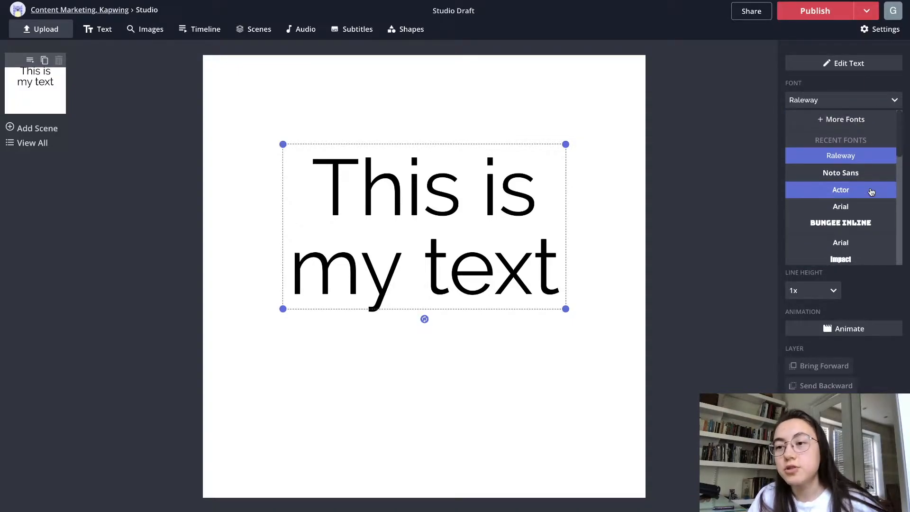
pyautogui.moveTo(840, 120)
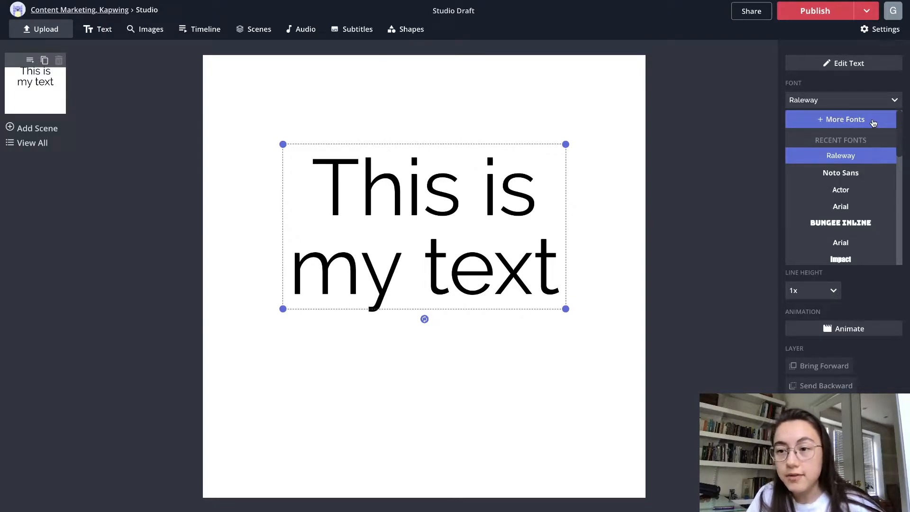
# - Reach the Upload Font area of the More Fonts library and start choosing a file
pyautogui.click(840, 119)
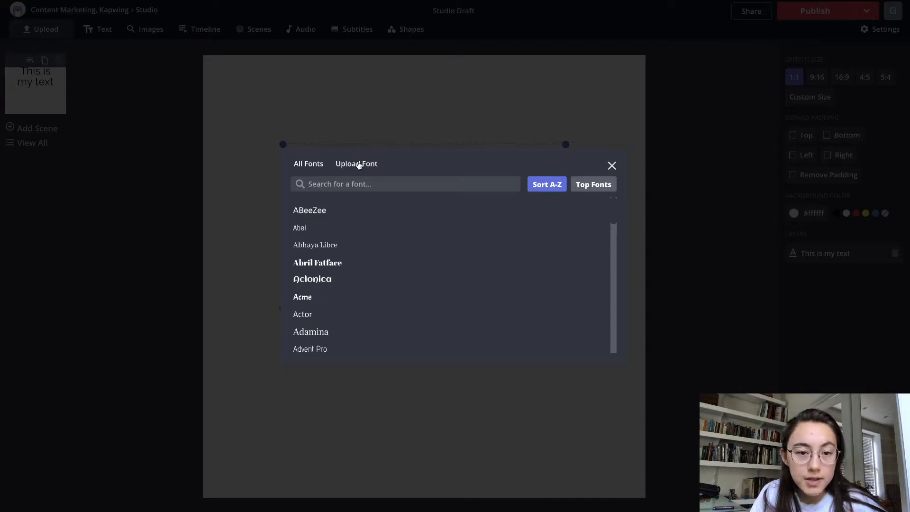
pyautogui.click(356, 163)
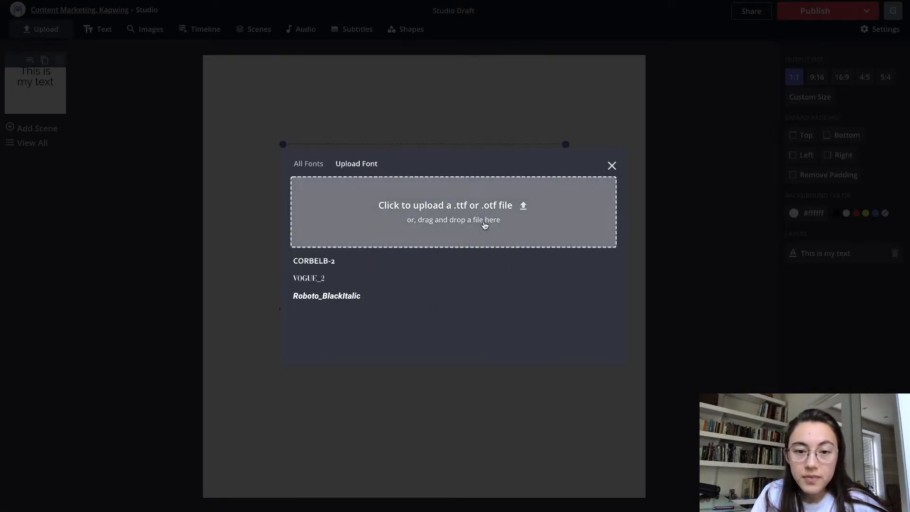
pyautogui.click(446, 204)
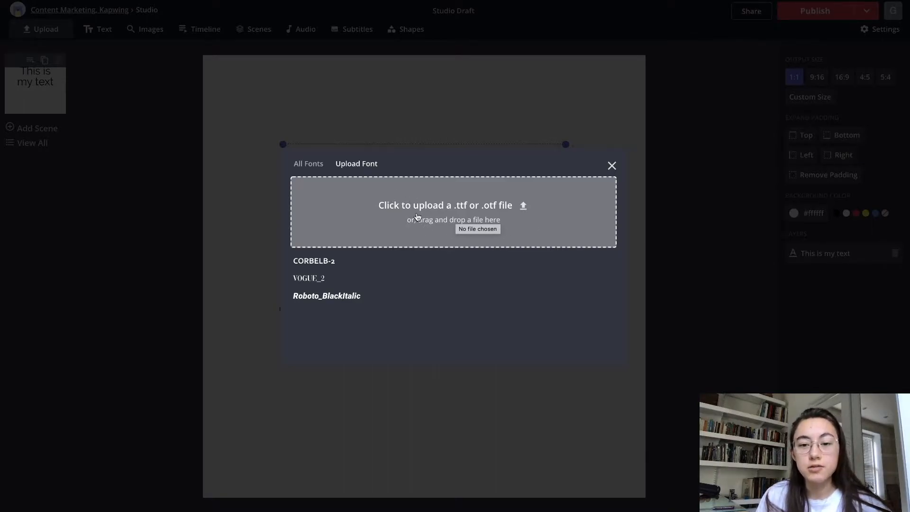
pyautogui.moveTo(360, 227)
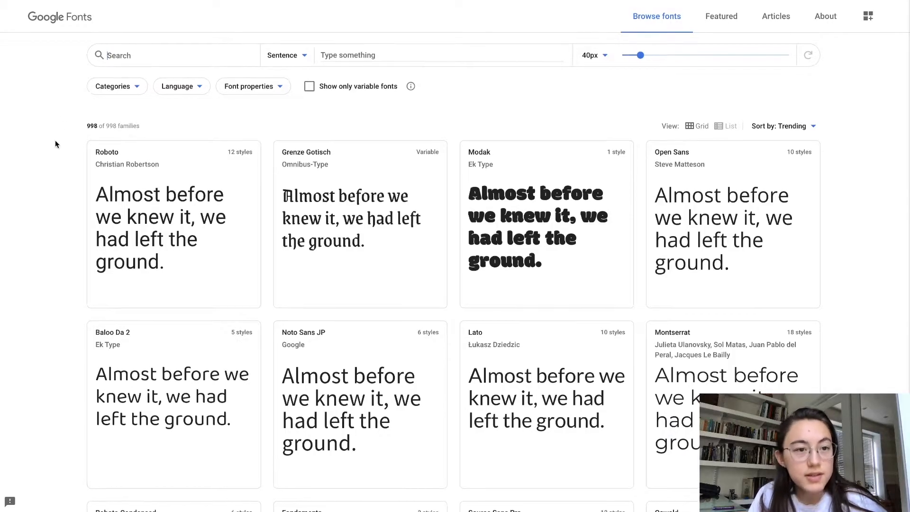
# - Find Modak in the Google Fonts catalogue and download the family as Modak.zip
pyautogui.scroll(-3)
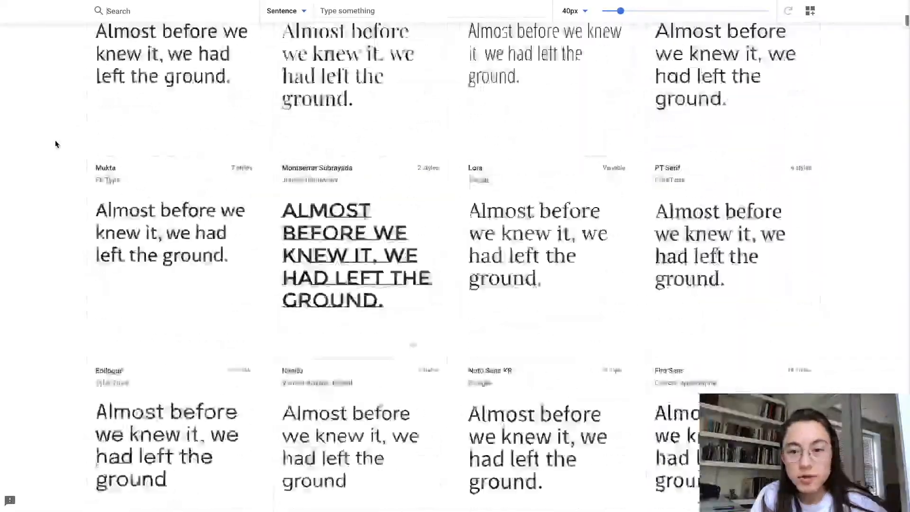
pyautogui.scroll(3)
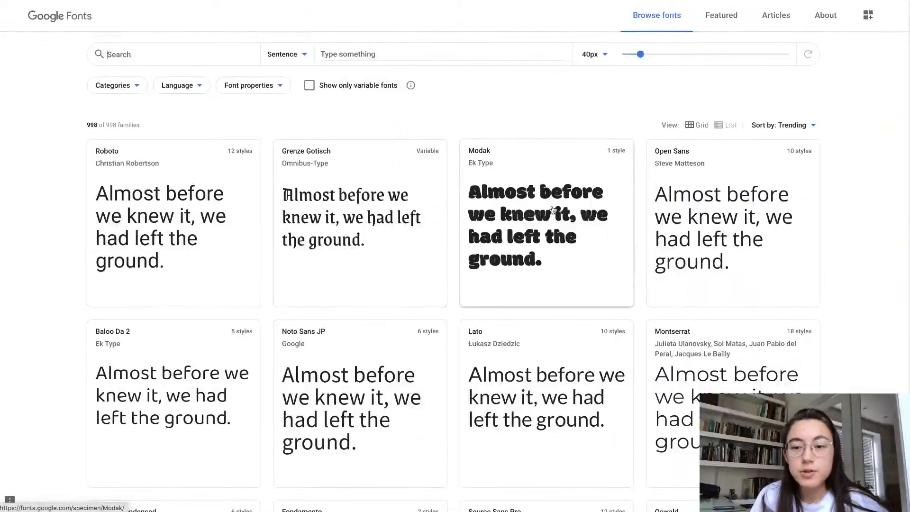
pyautogui.moveTo(562, 168)
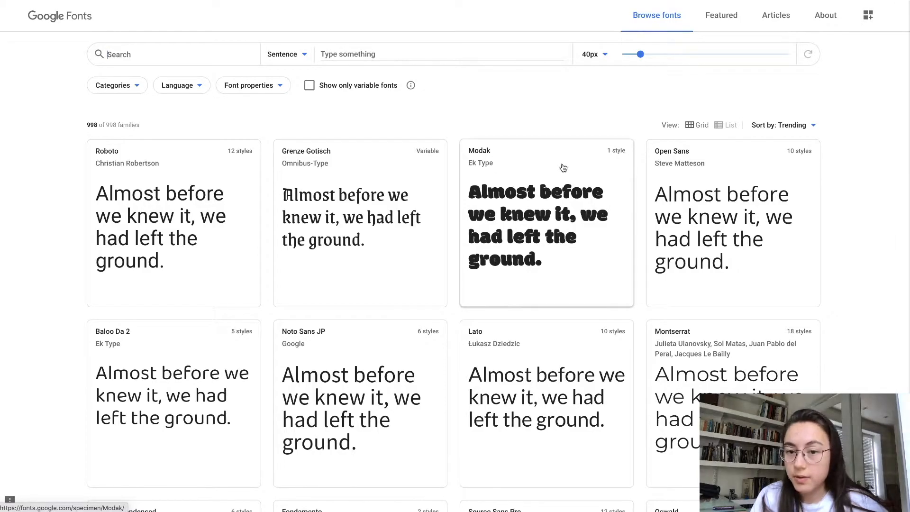
pyautogui.click(546, 226)
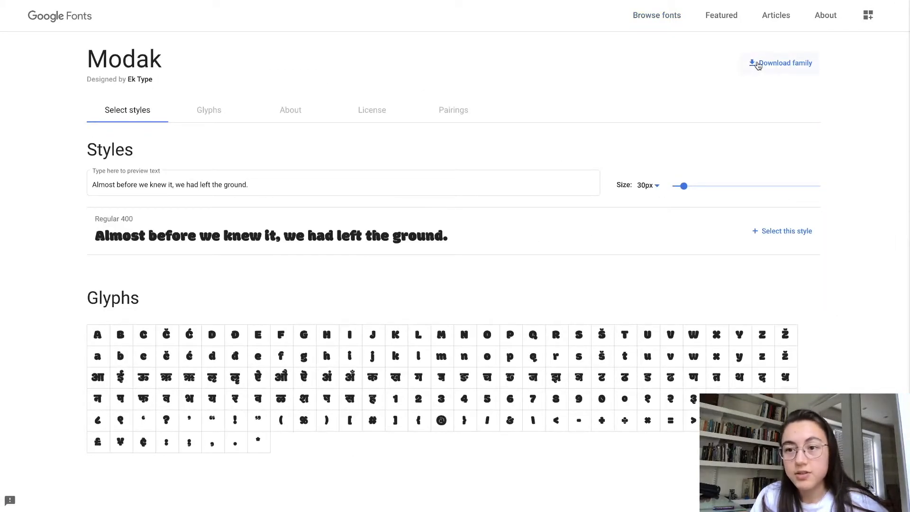
pyautogui.click(783, 63)
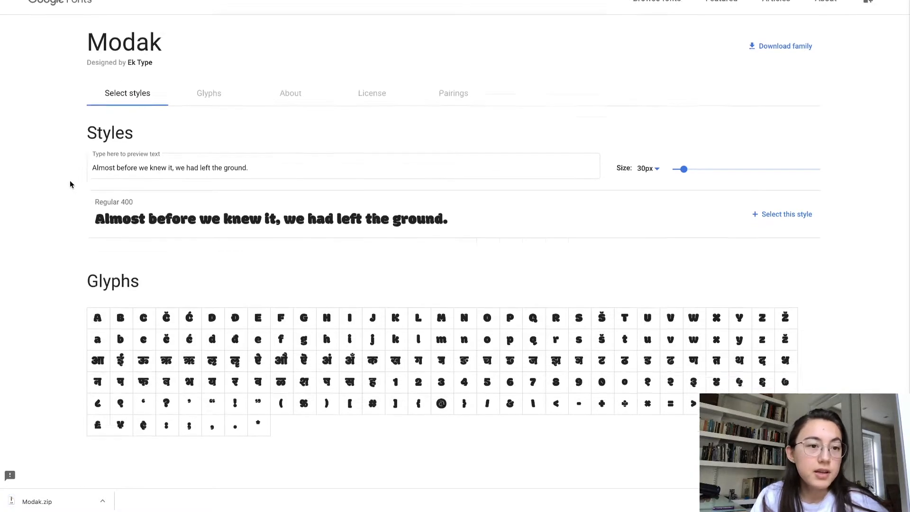
pyautogui.scroll(-3)
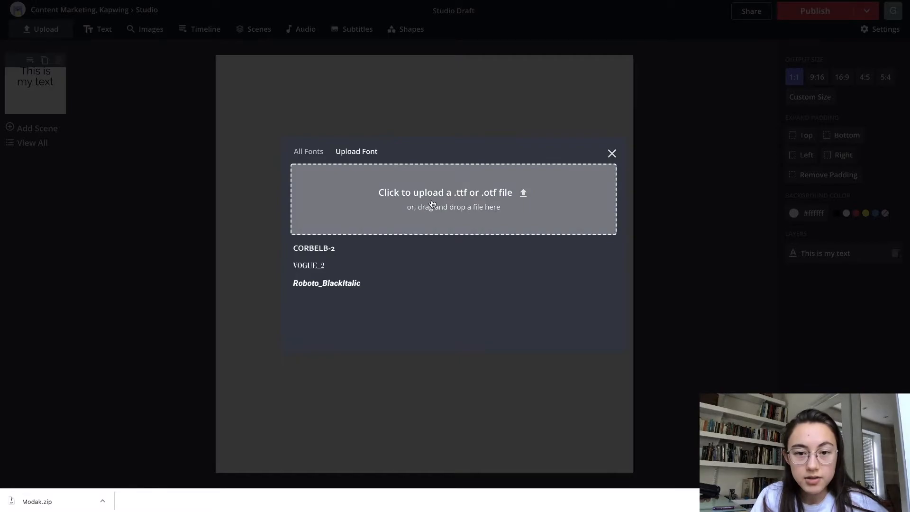
# - Upload Modak-Regular.ttf from Downloads so the canvas text switches to Modak
pyautogui.click(453, 199)
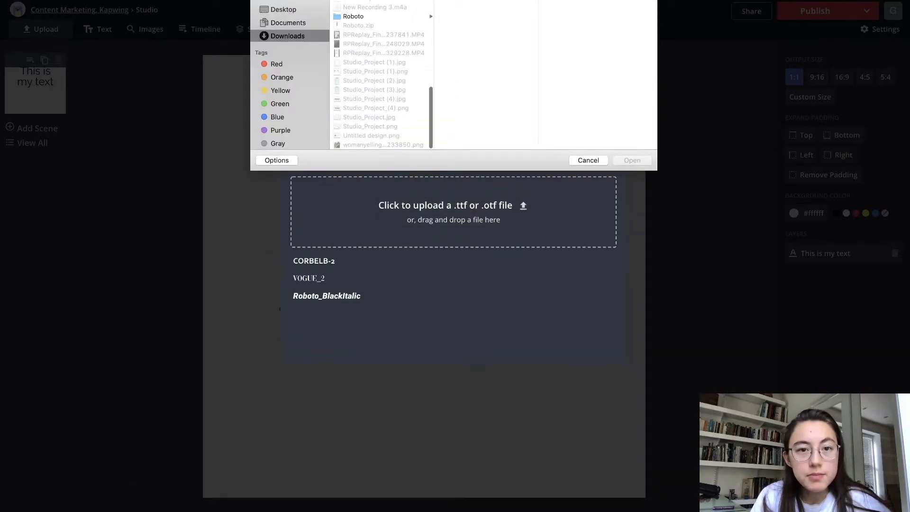
pyautogui.click(372, 16)
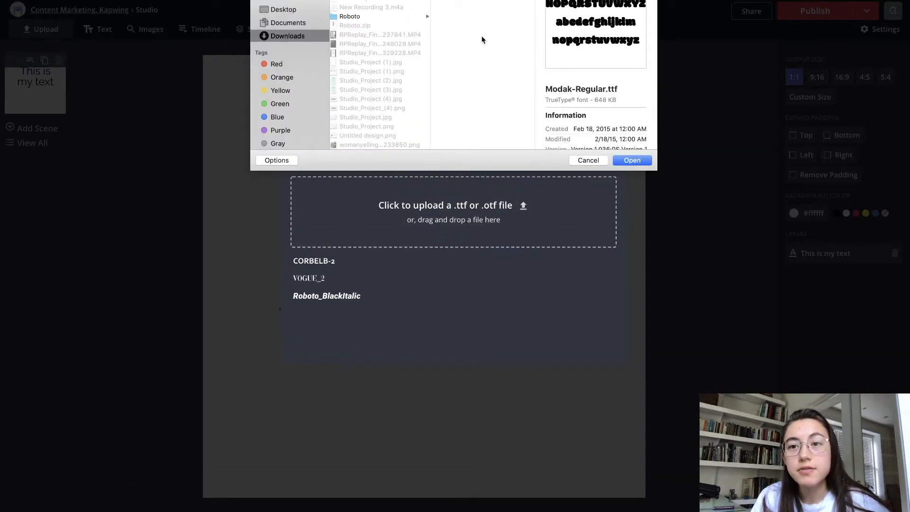
pyautogui.moveTo(525, 65)
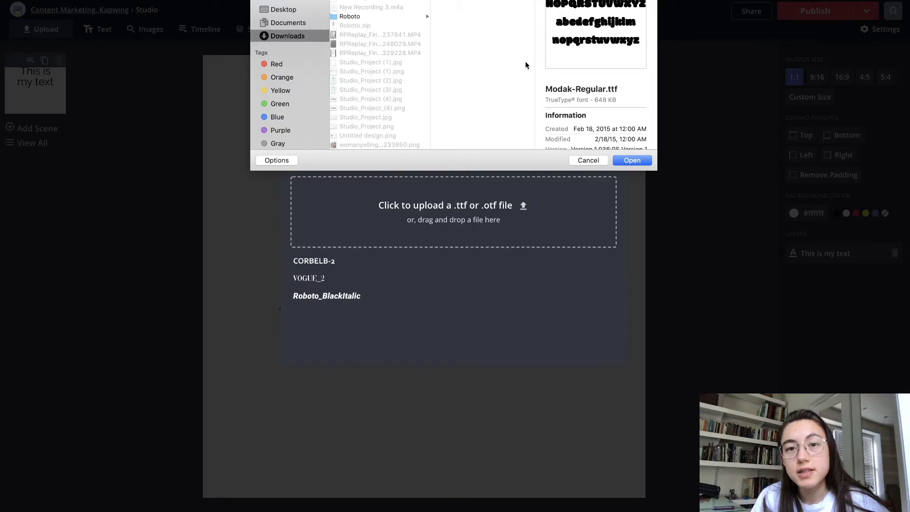
pyautogui.click(631, 161)
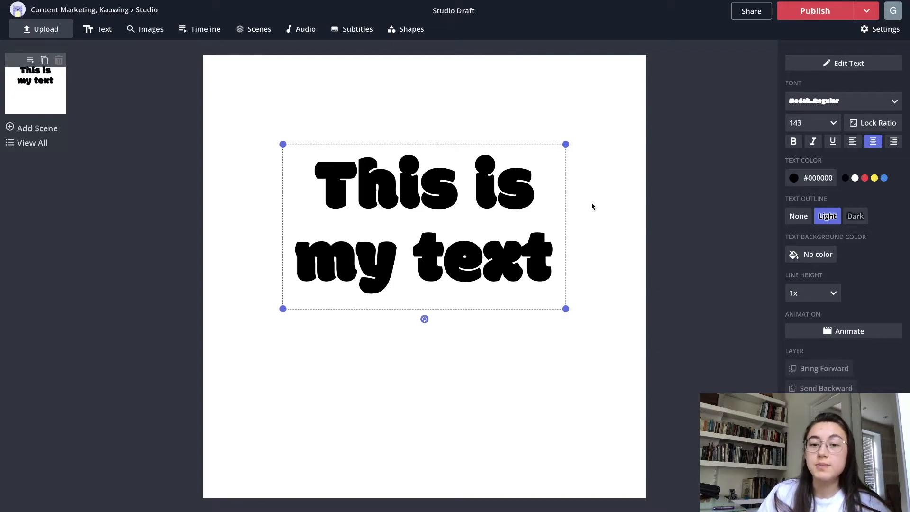
pyautogui.moveTo(821, 107)
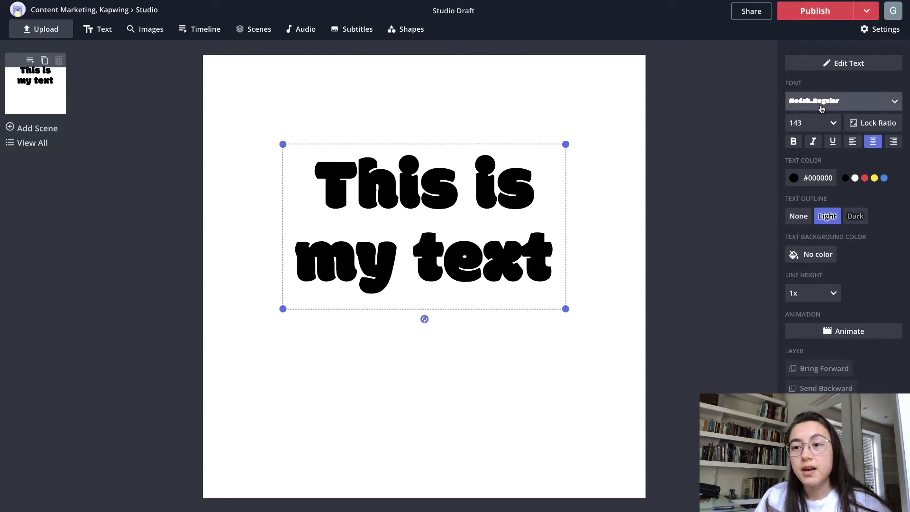
# - Show the font list, now headed by Modak Regular in the recent fonts
pyautogui.click(842, 102)
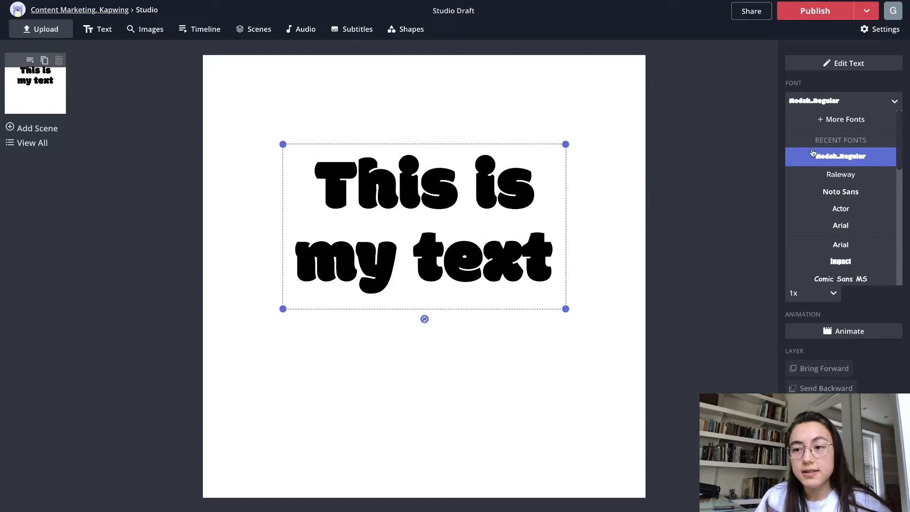
# - Apply the uploaded Modak_Regular font from the Upload Font library and close it
pyautogui.click(844, 119)
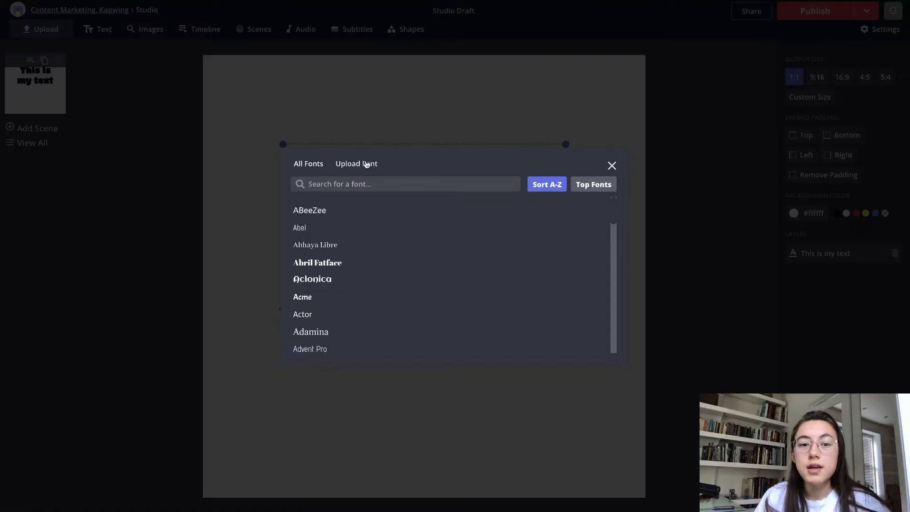
pyautogui.click(356, 163)
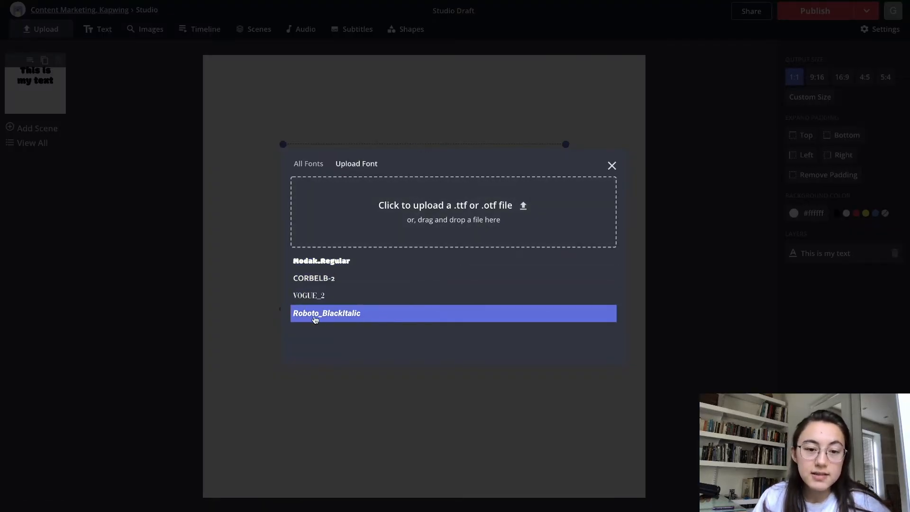
pyautogui.click(321, 261)
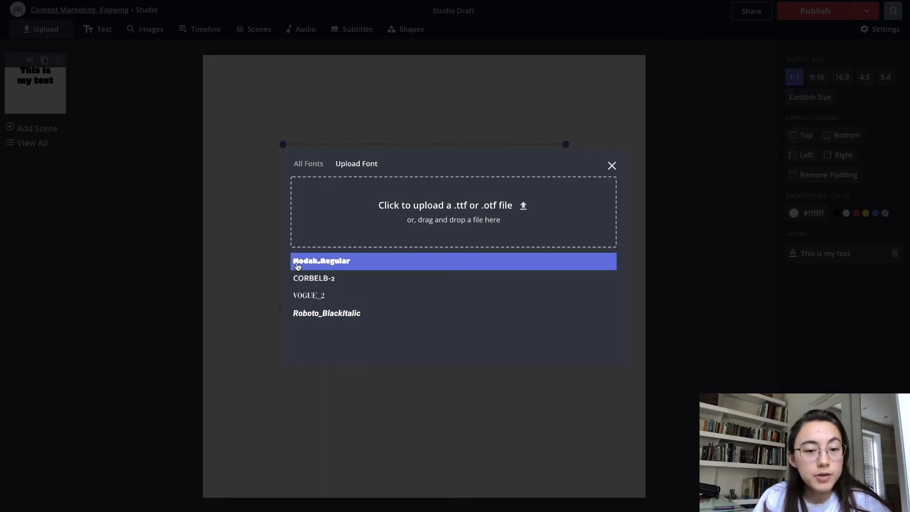
pyautogui.moveTo(389, 267)
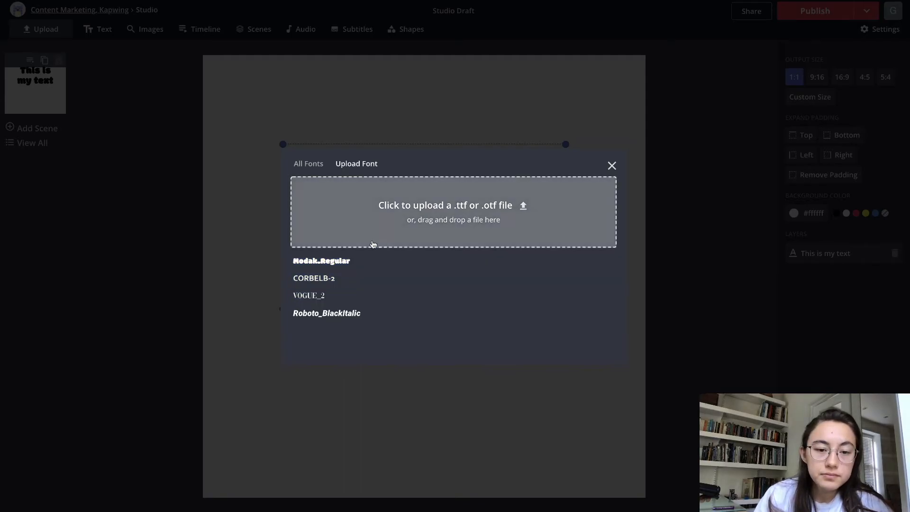
pyautogui.click(611, 165)
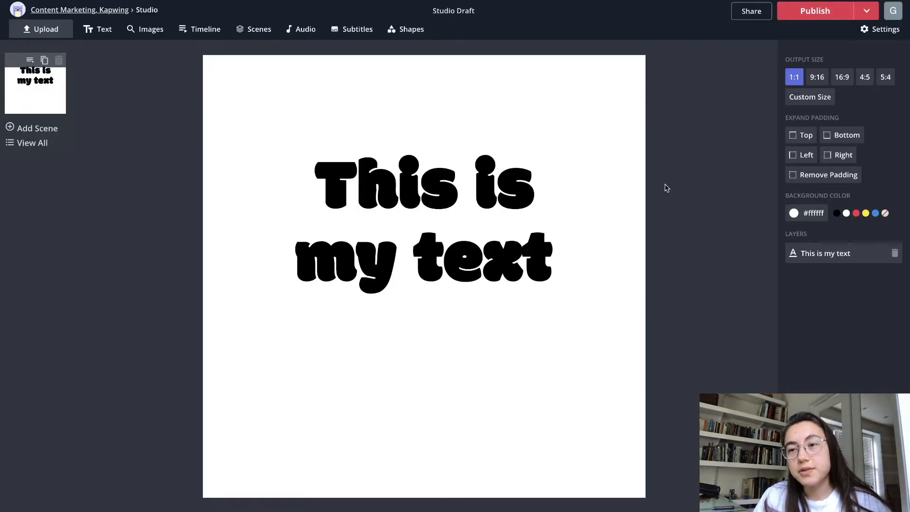